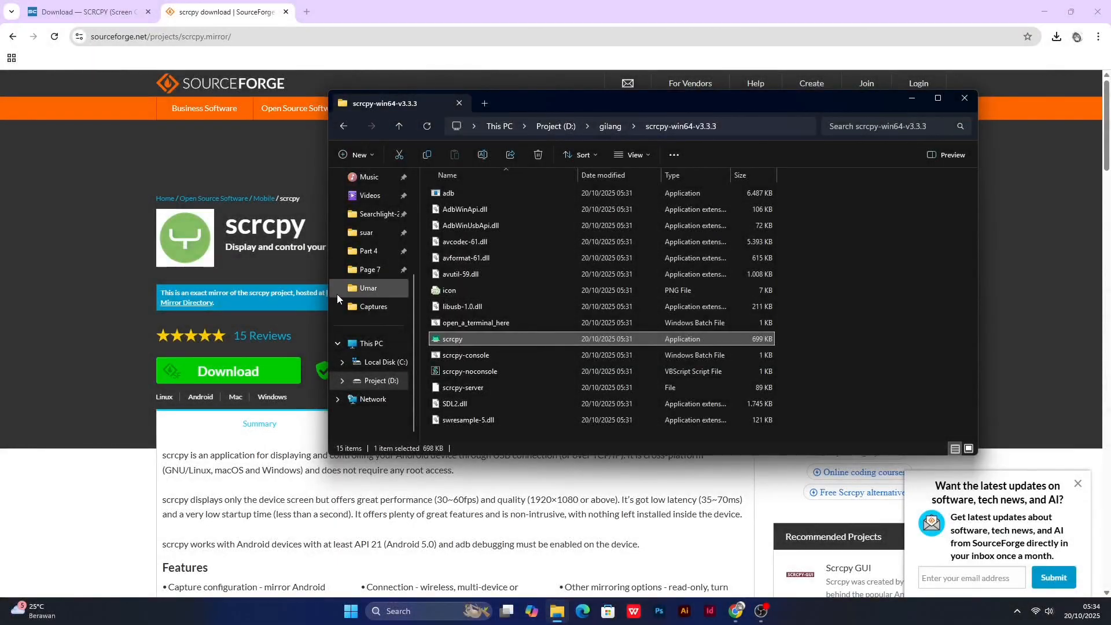
mouse_move(537, 349)
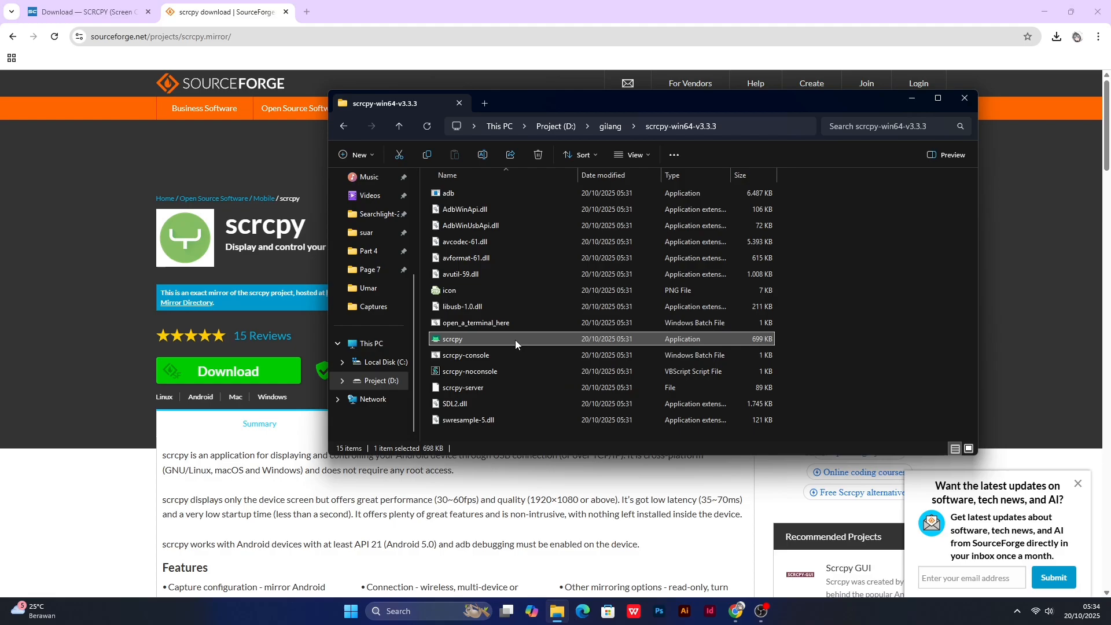
- Run scrcpy.exe from the scrcpy-win64-v3.3.3 folder, triggering the 'Windows protected your PC' warning
double_click(453, 339)
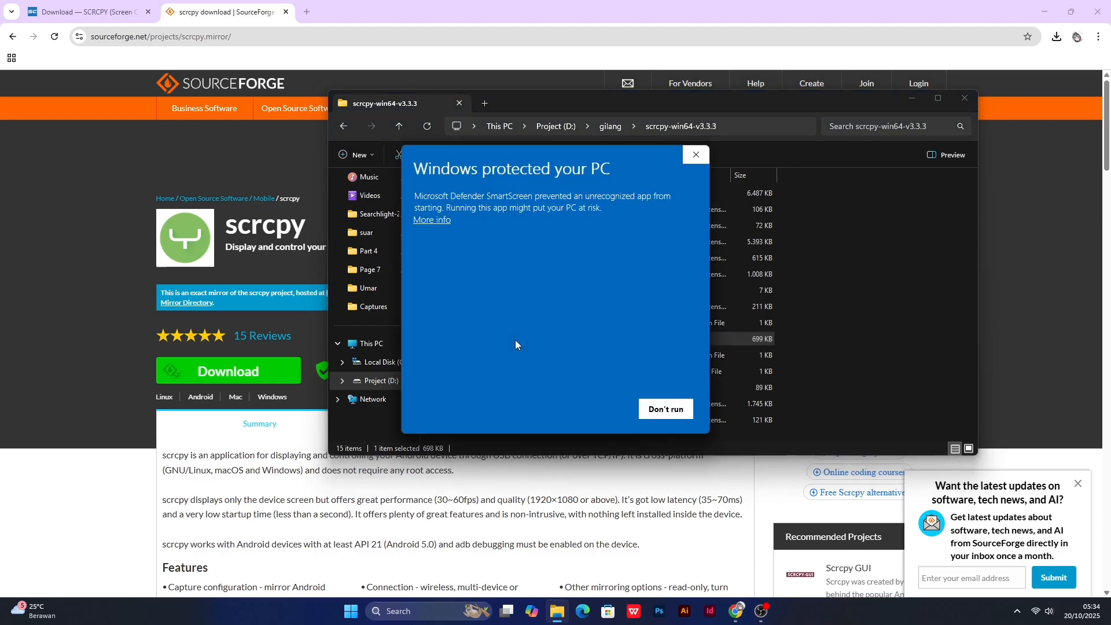
mouse_move(452, 225)
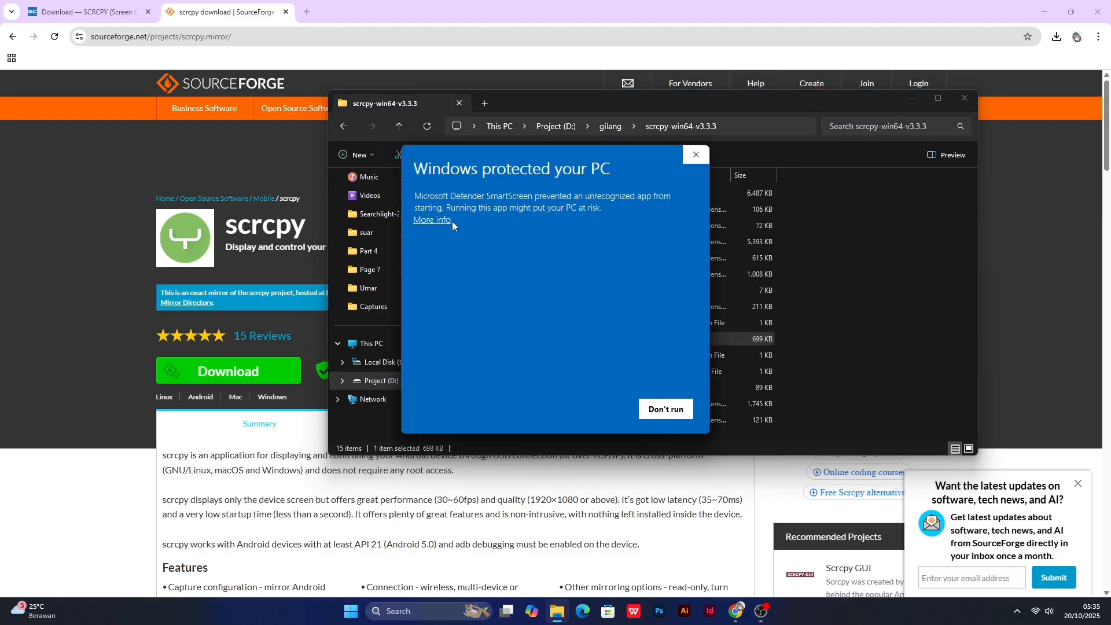